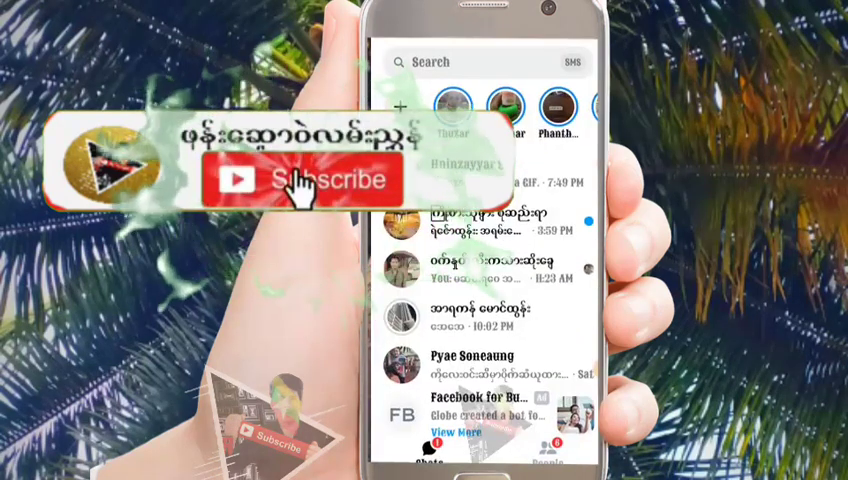
# Step: Install Giganticon - Big Icons from its Google Play Store listing
pyautogui.click(290, 180)
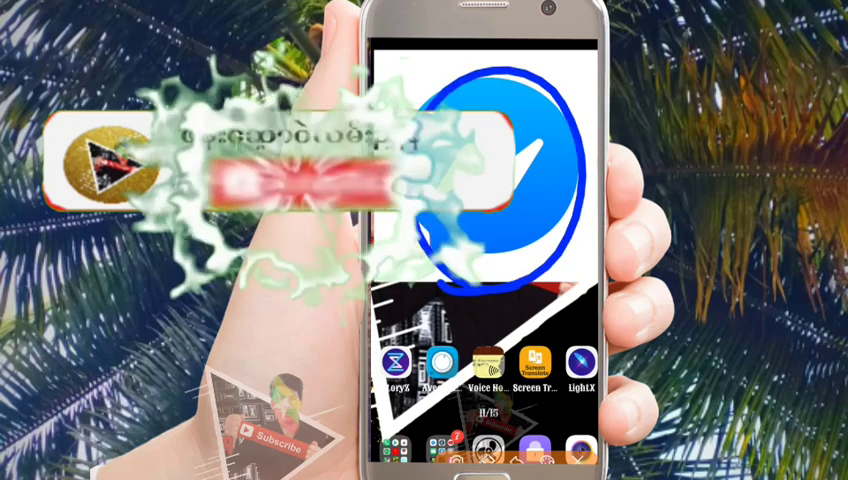
pyautogui.click(298, 184)
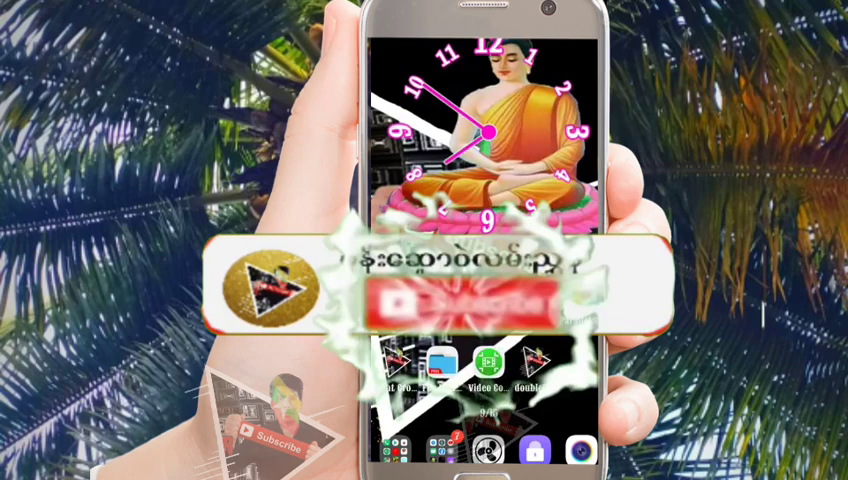
pyautogui.click(456, 304)
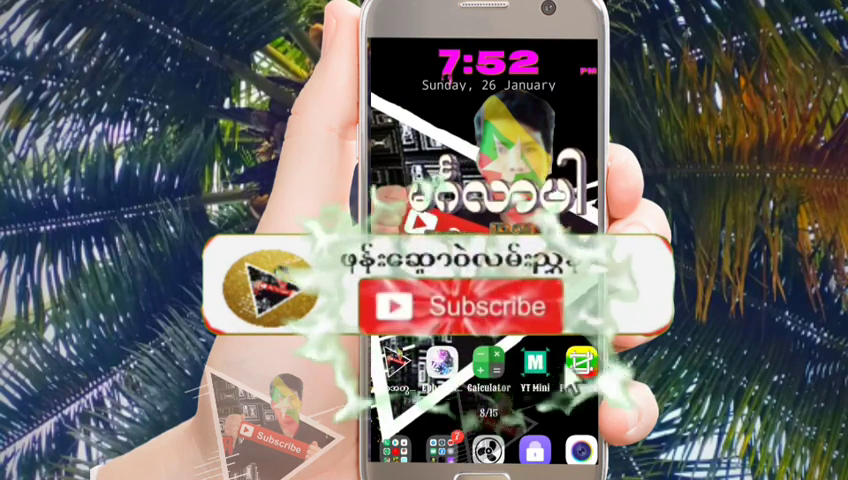
pyautogui.click(462, 306)
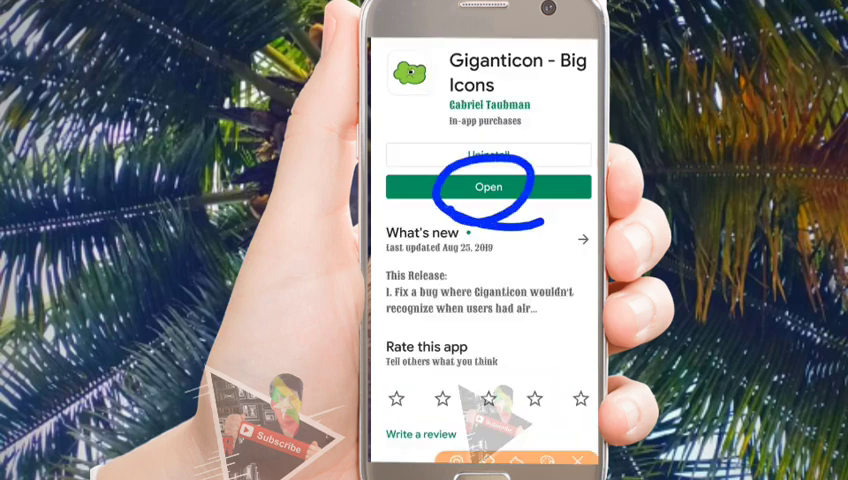
# Step: Launch Giganticon from its Play Store page so the welcome message appears
pyautogui.click(488, 188)
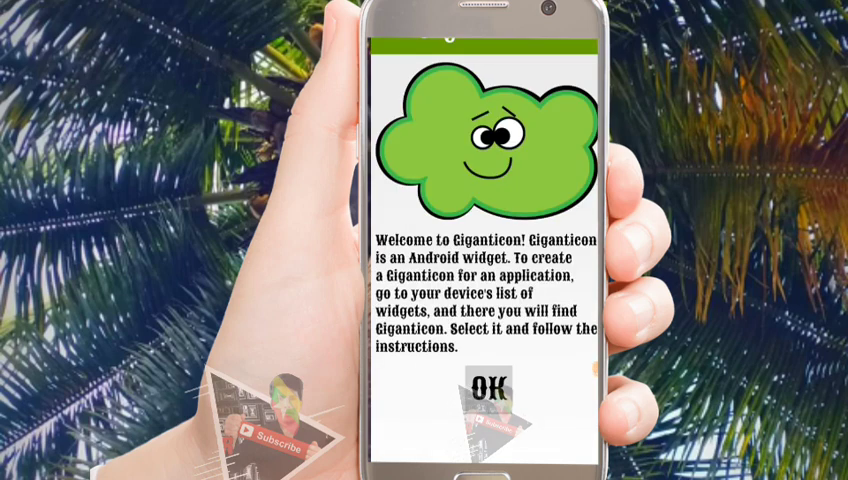
# Step: Dismiss the Giganticon welcome message with OK and return to the home screen
pyautogui.click(488, 388)
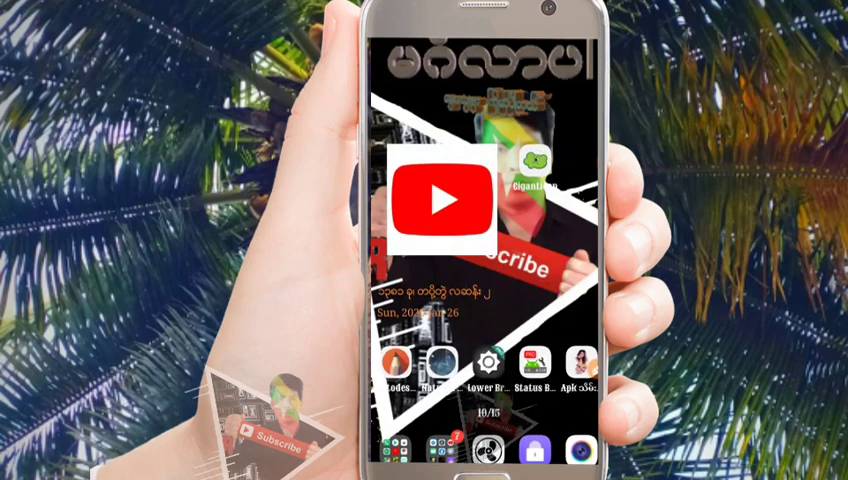
# Step: Bring up the home screen's widget list showing clocks and the Giganticon entry
pyautogui.click(538, 172)
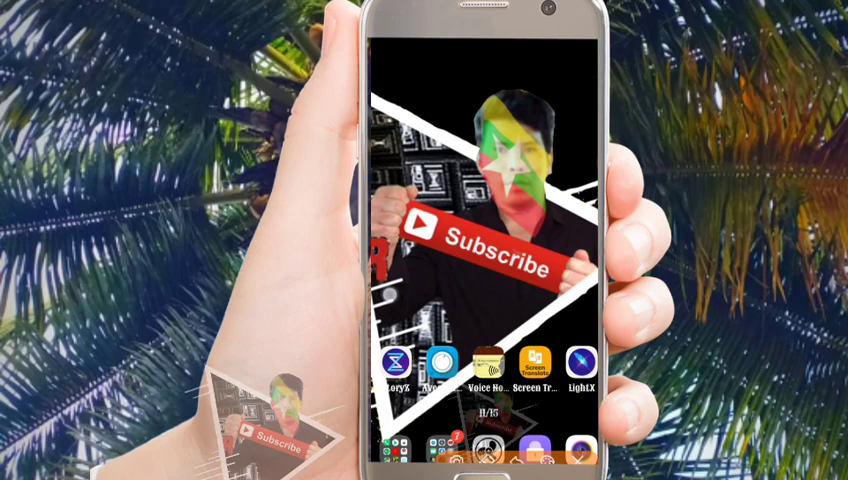
pyautogui.moveTo(380, 60); pyautogui.dragTo(590, 330)
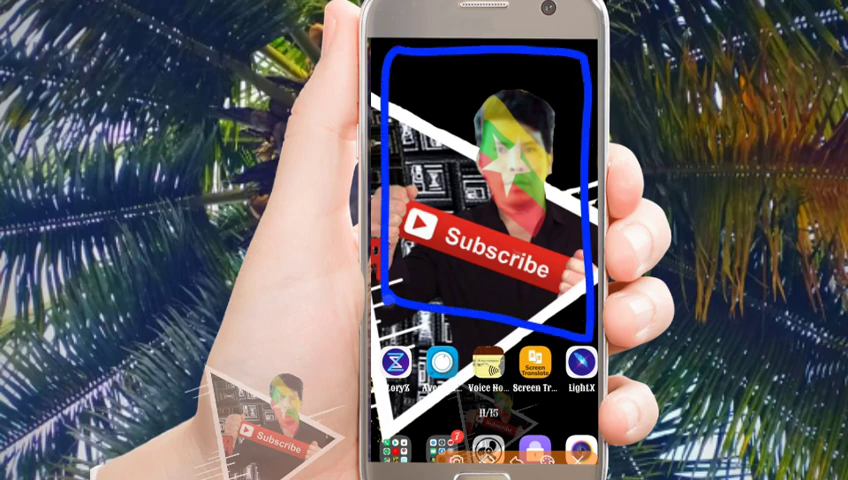
pyautogui.hscroll(-3)
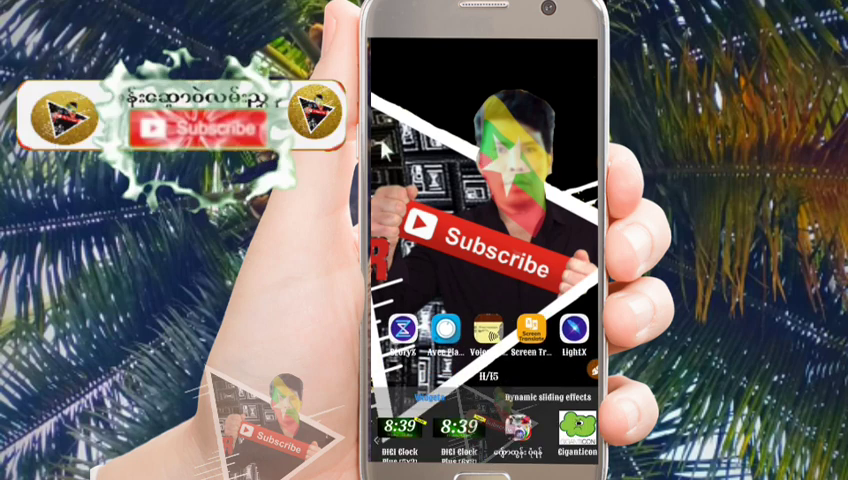
# Step: Drop a Giganticon widget on the home screen, bringing up its app icon list
pyautogui.click(196, 128)
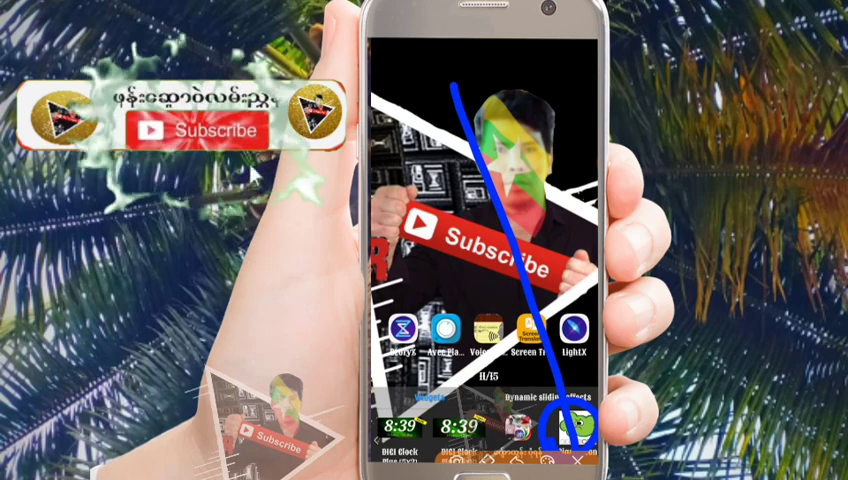
pyautogui.click(190, 132)
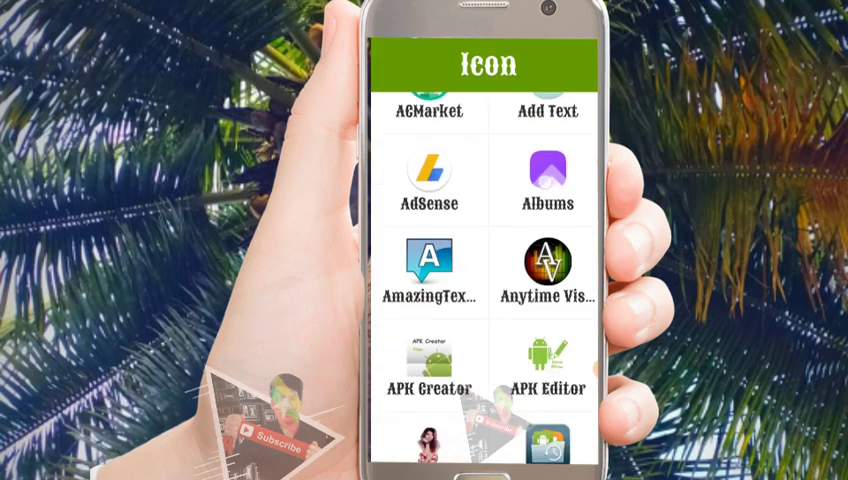
# Step: Choose Facebook from Giganticon's app list as the big widget icon
pyautogui.scroll(-3)
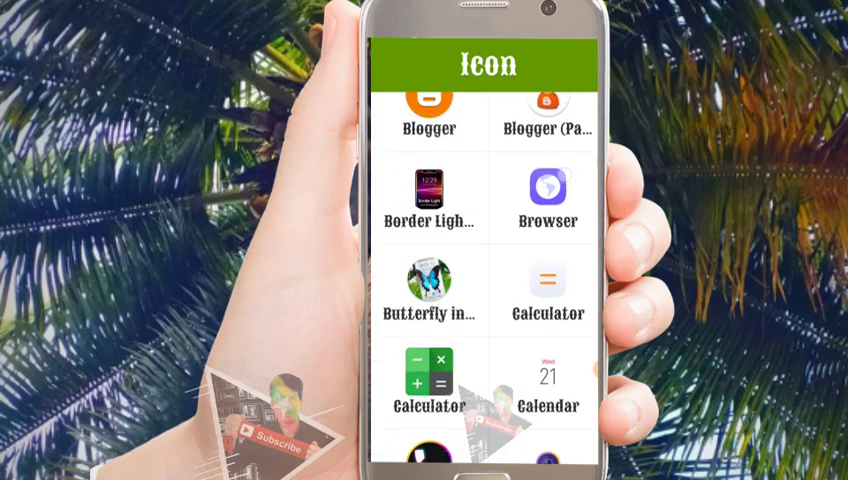
pyautogui.scroll(-3)
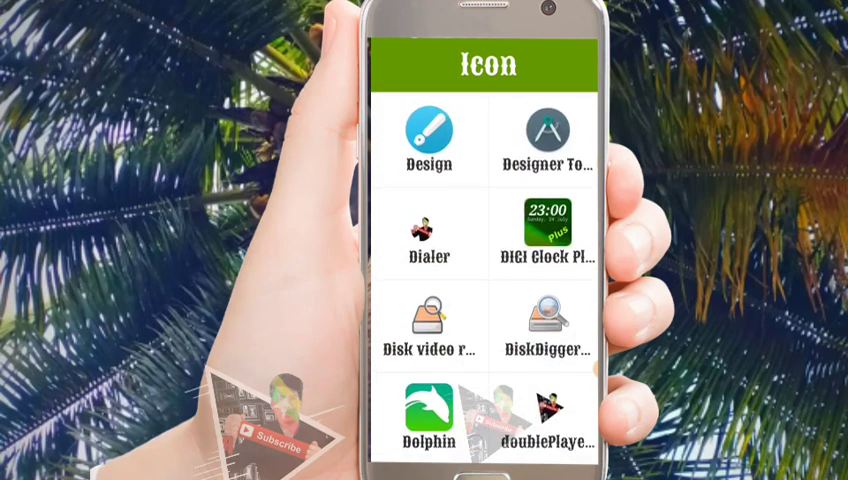
pyautogui.scroll(-3)
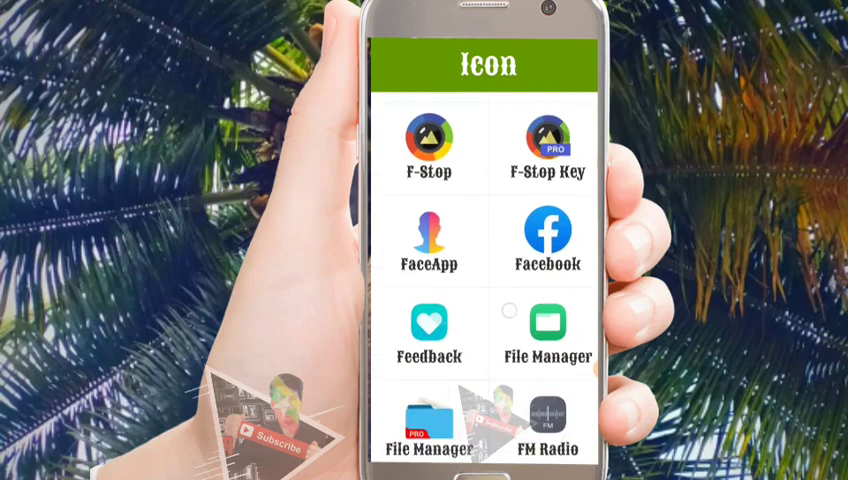
pyautogui.click(548, 236)
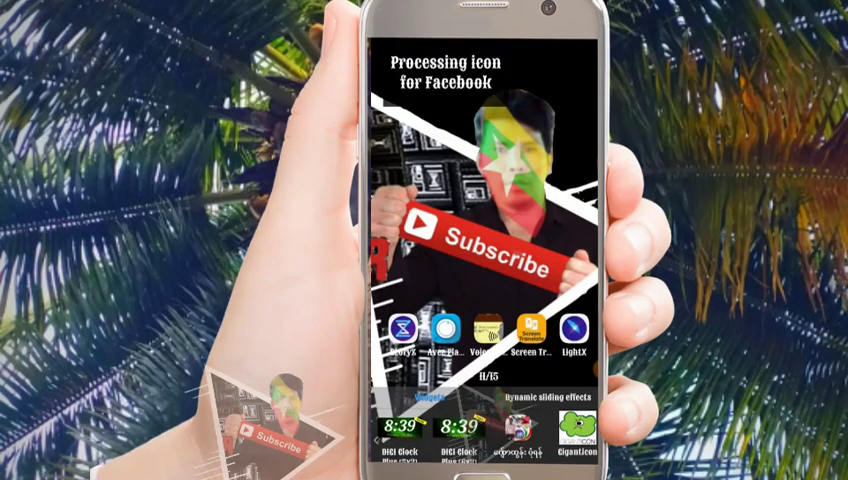